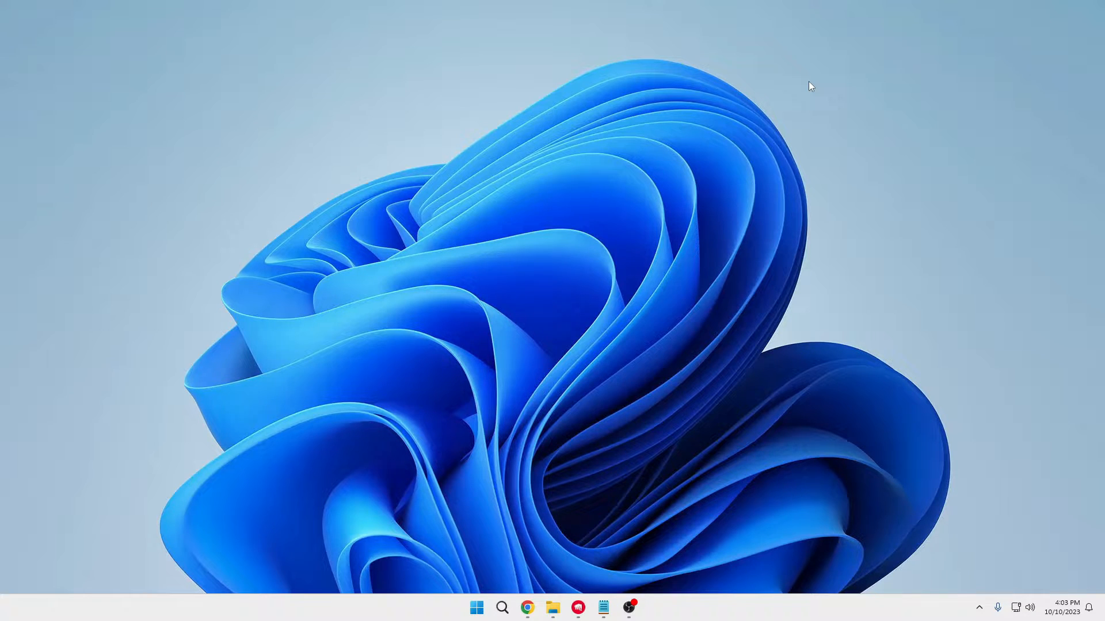
pyautogui.moveTo(710, 76)
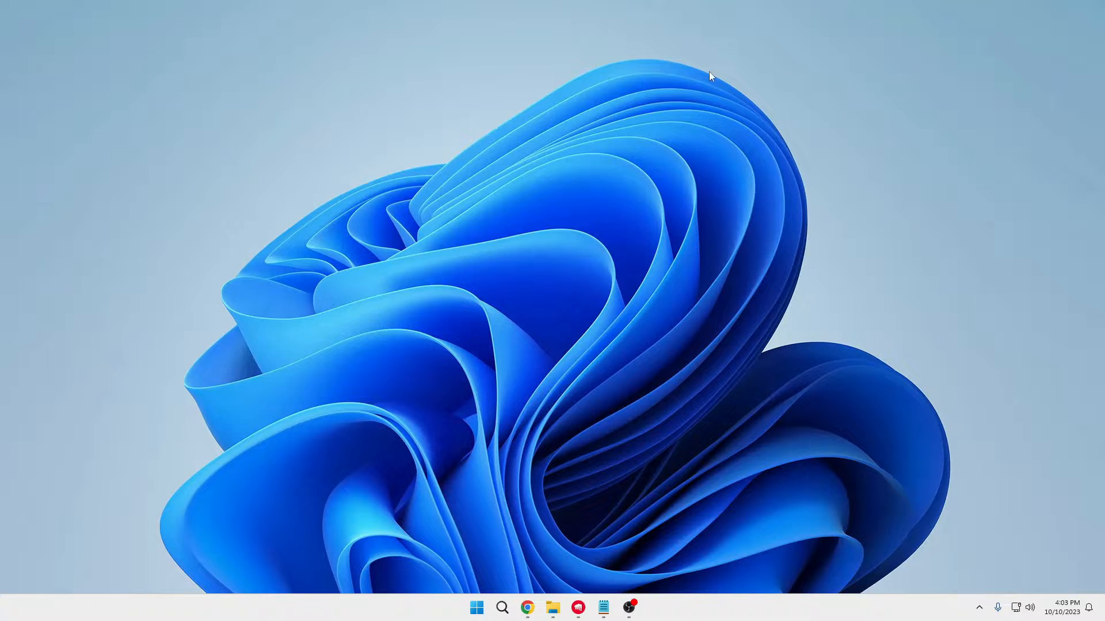
# - Run ncpa.cpl from Windows Search to open the Network Connections window
pyautogui.click(503, 607)
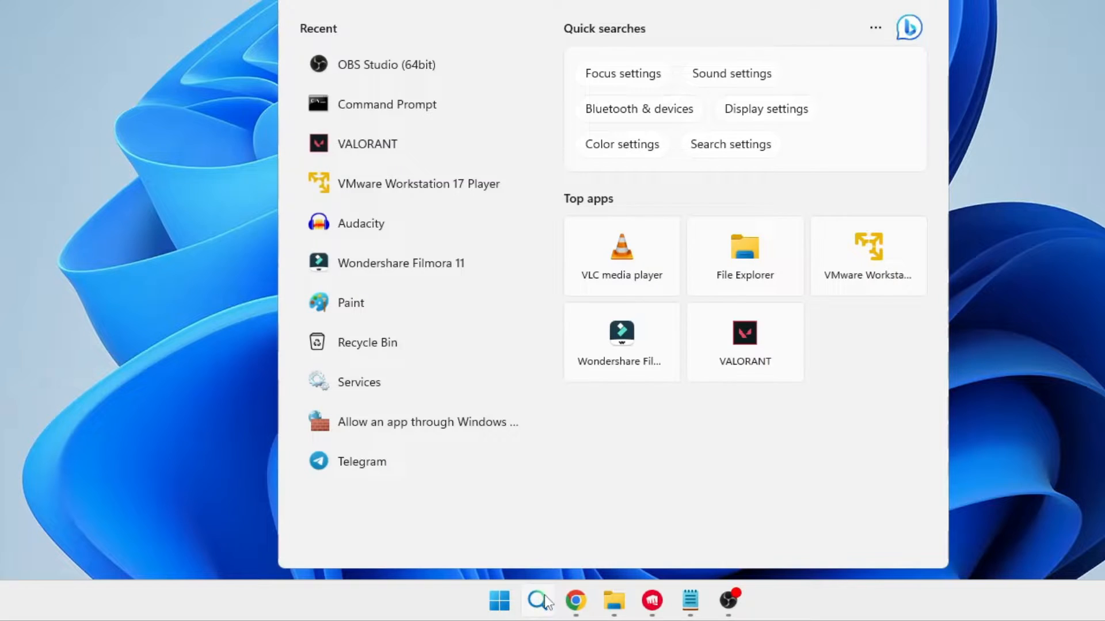
pyautogui.write('ncpa')
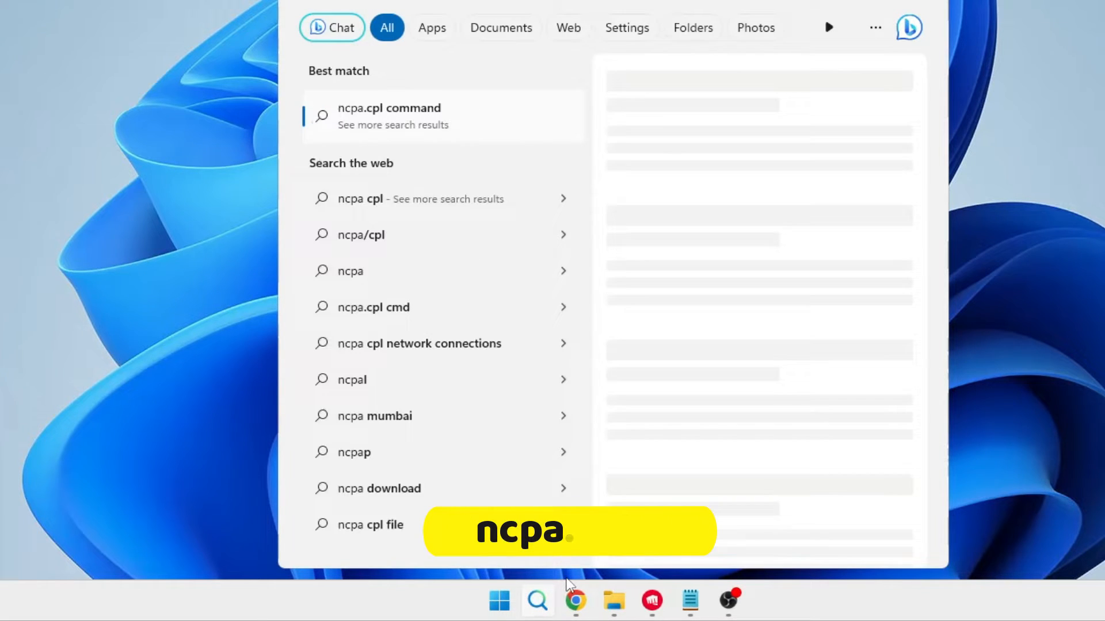
pyautogui.write('.cpl')
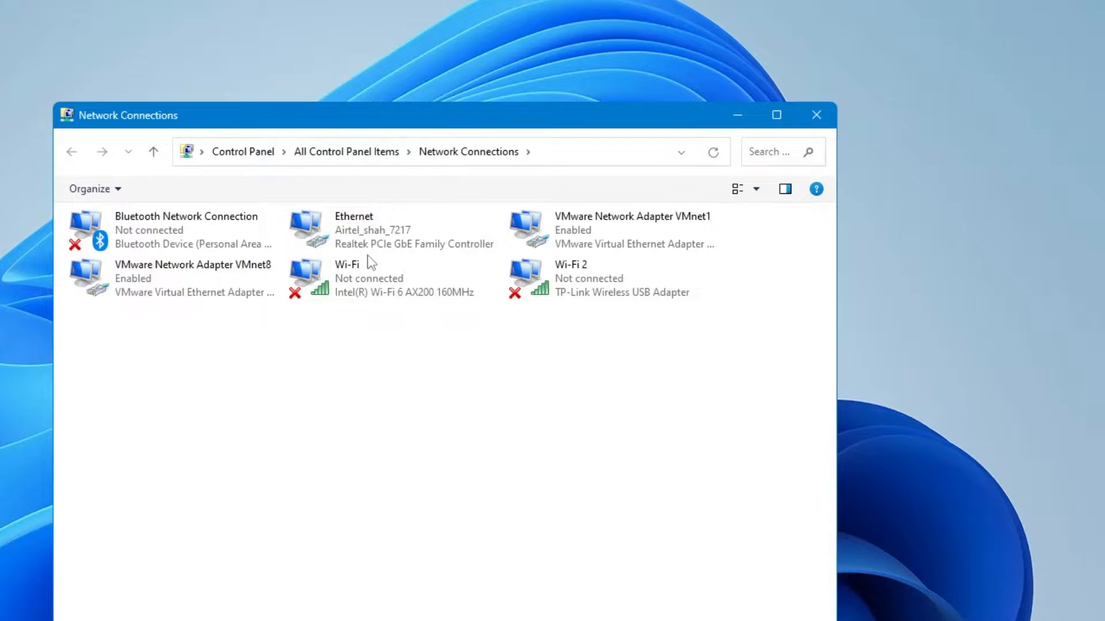
# - Open Properties for the Wi-Fi connection using the Intel Wi-Fi 6 AX200 adapter
pyautogui.click(391, 279)
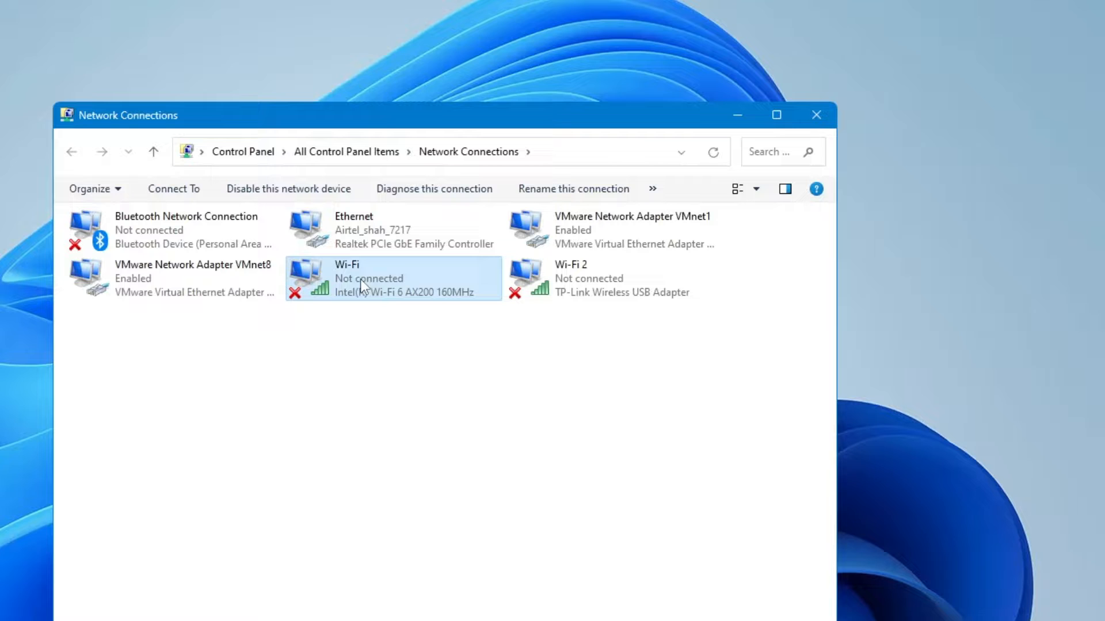
pyautogui.rightClick(366, 279)
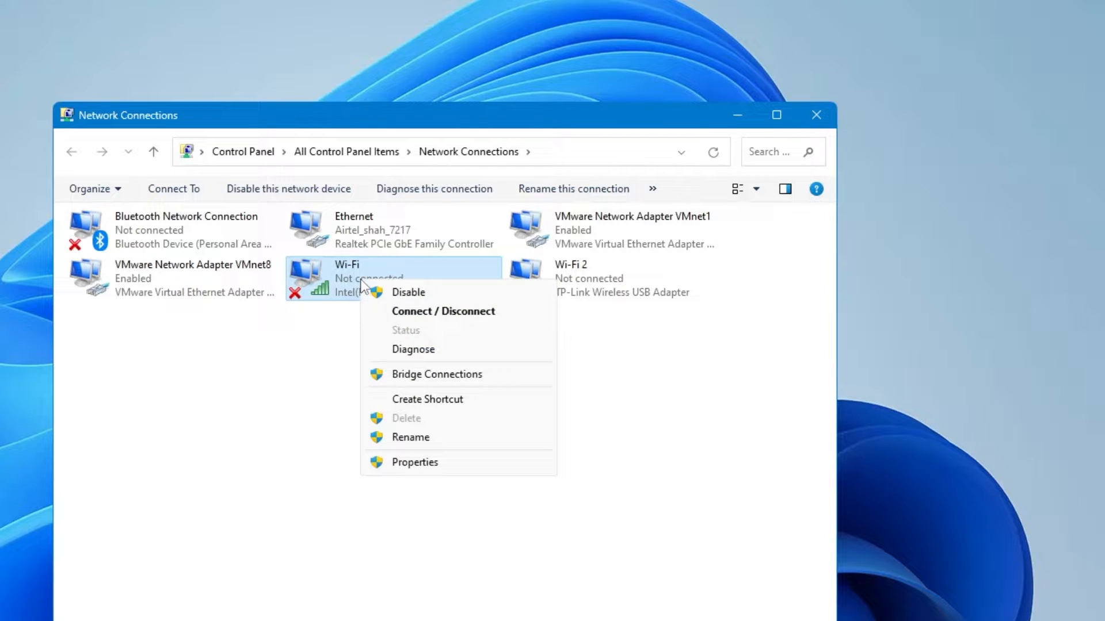
pyautogui.click(437, 471)
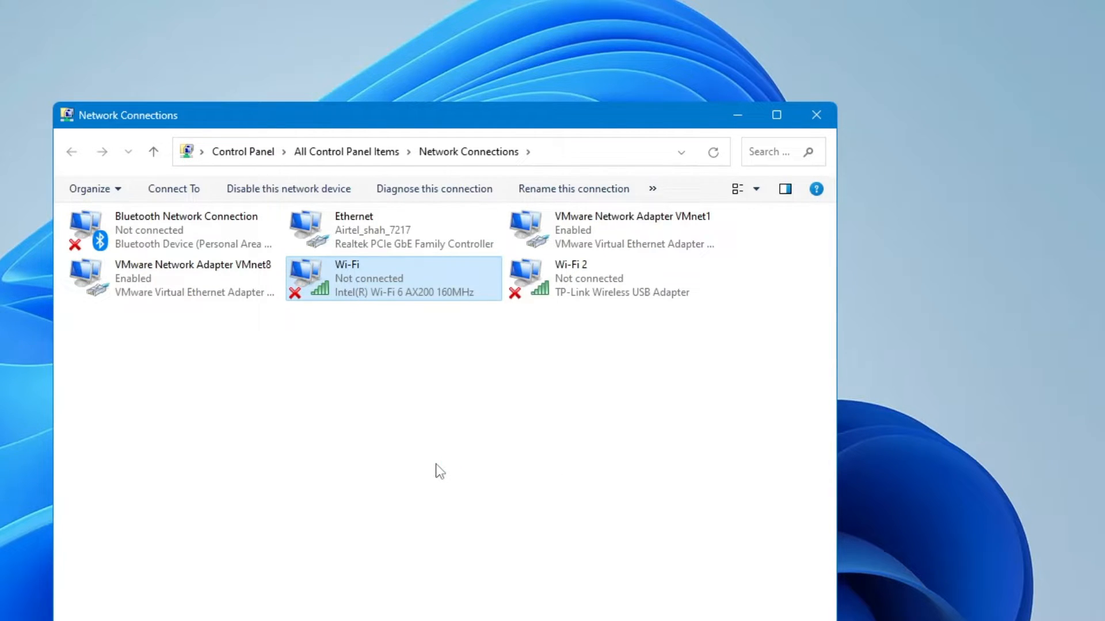
pyautogui.doubleClick(392, 278)
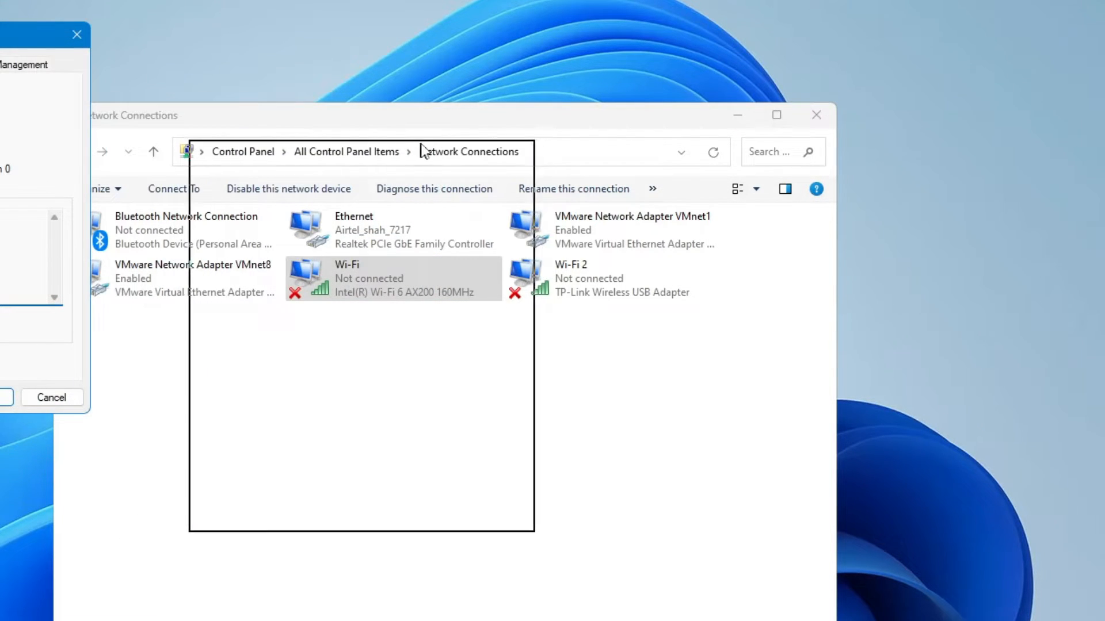
# - Show the adapter's Advanced settings and list the Channel Width for 5GHz options
pyautogui.doubleClick(391, 278)
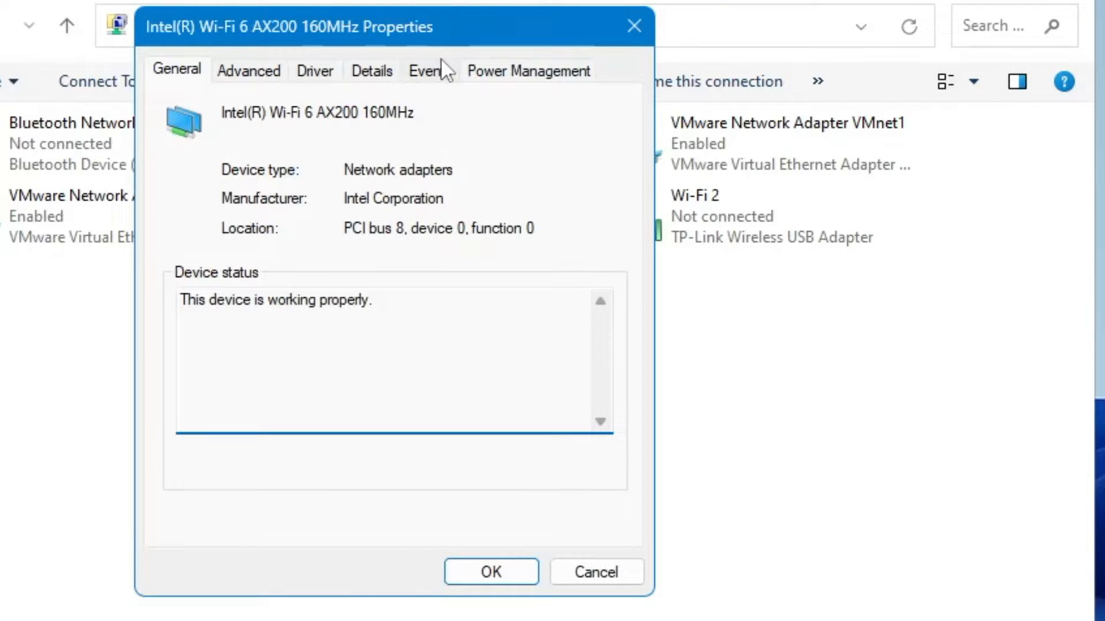
pyautogui.click(249, 70)
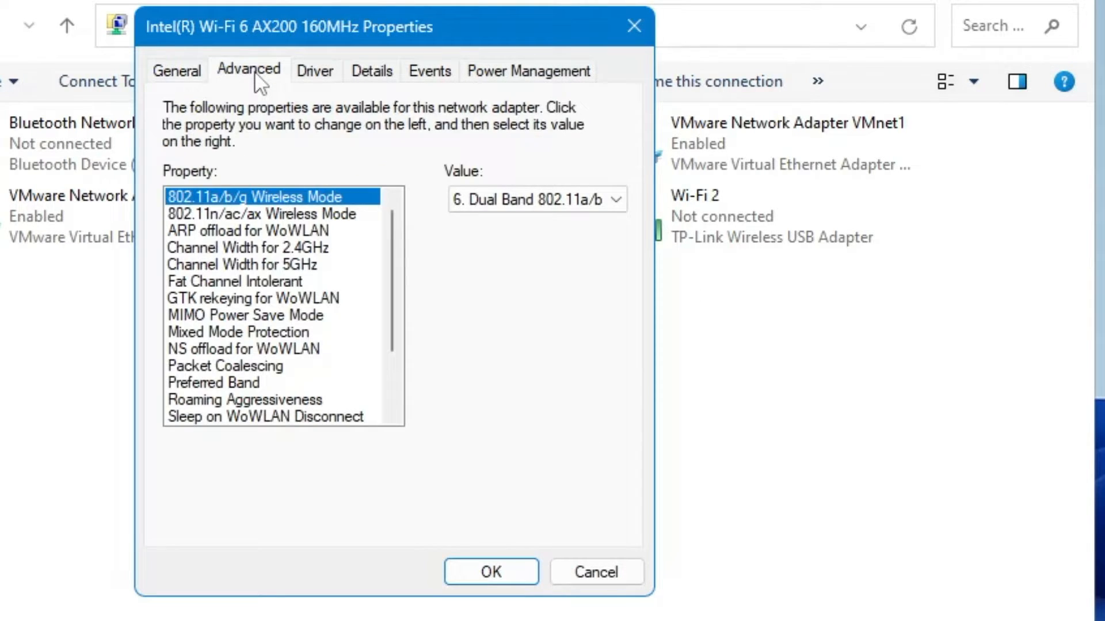
pyautogui.moveTo(249, 278)
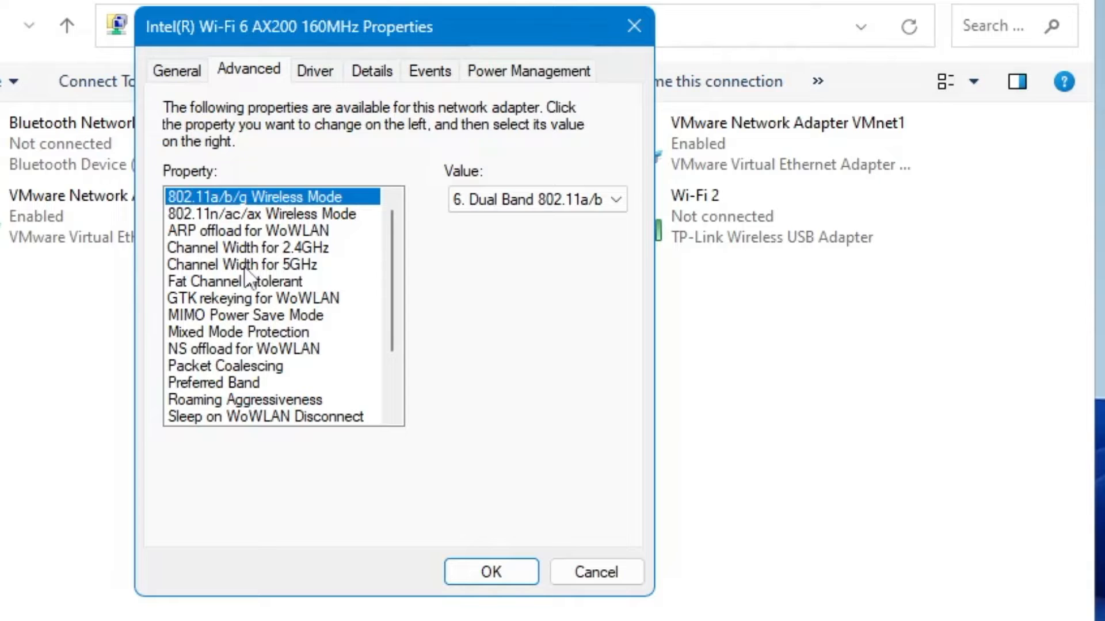
pyautogui.click(268, 264)
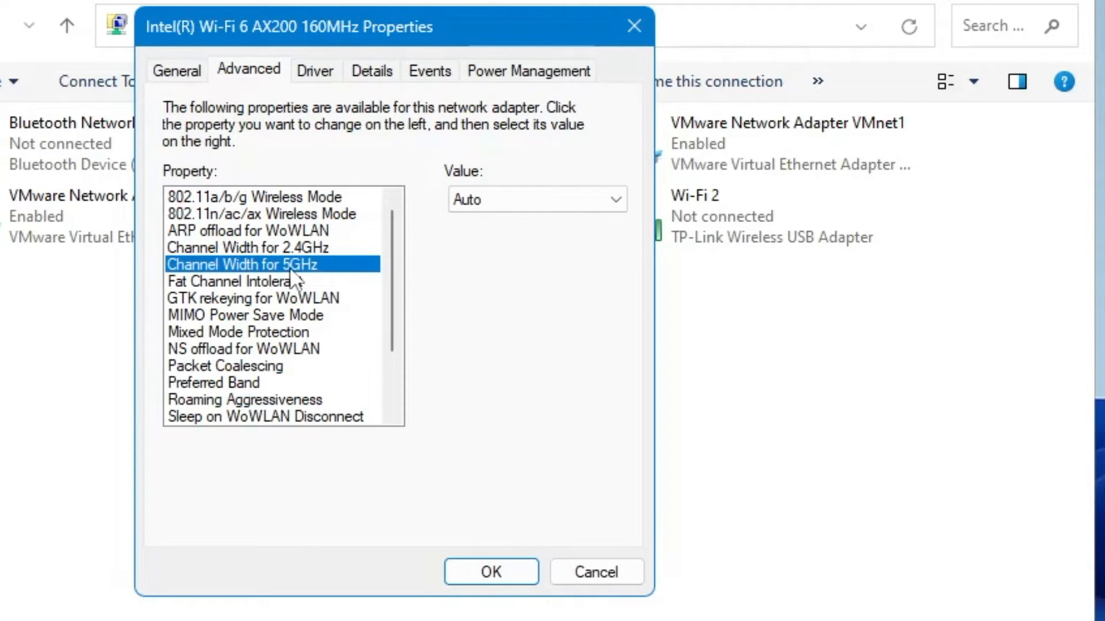
pyautogui.click(535, 199)
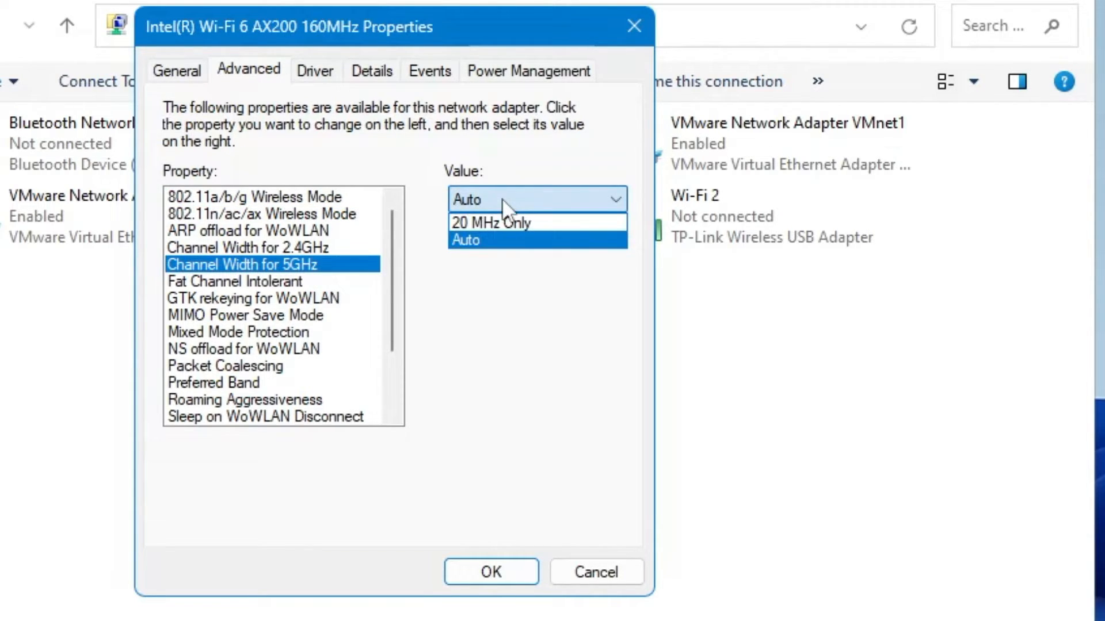
pyautogui.moveTo(479, 242)
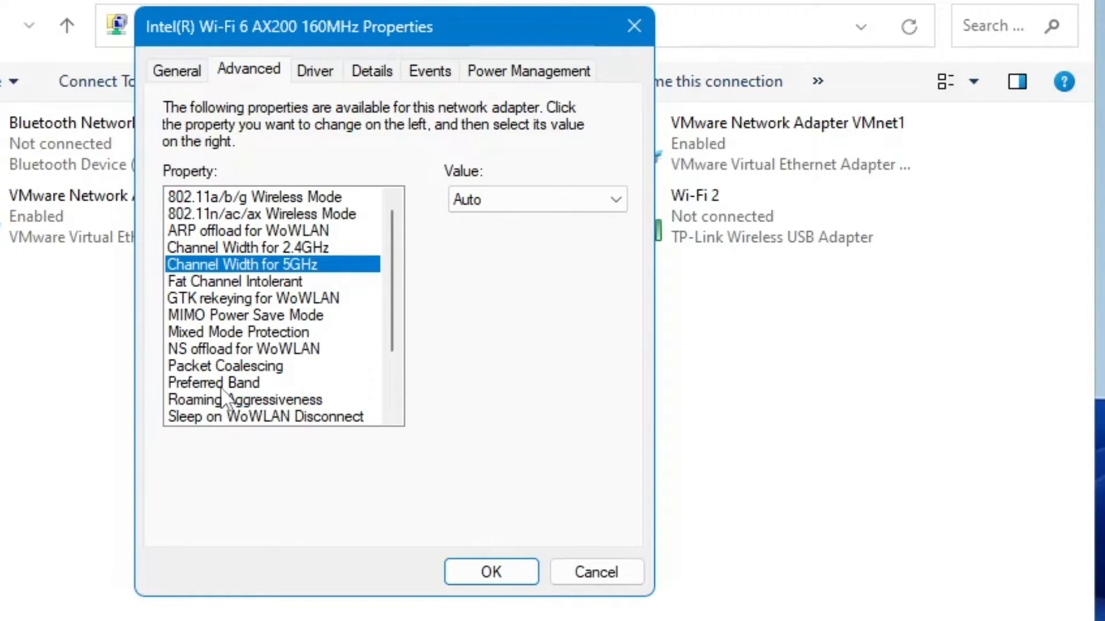
# - Set Preferred Band to 3. Prefer 5GHz band and confirm the dialog
pyautogui.click(214, 382)
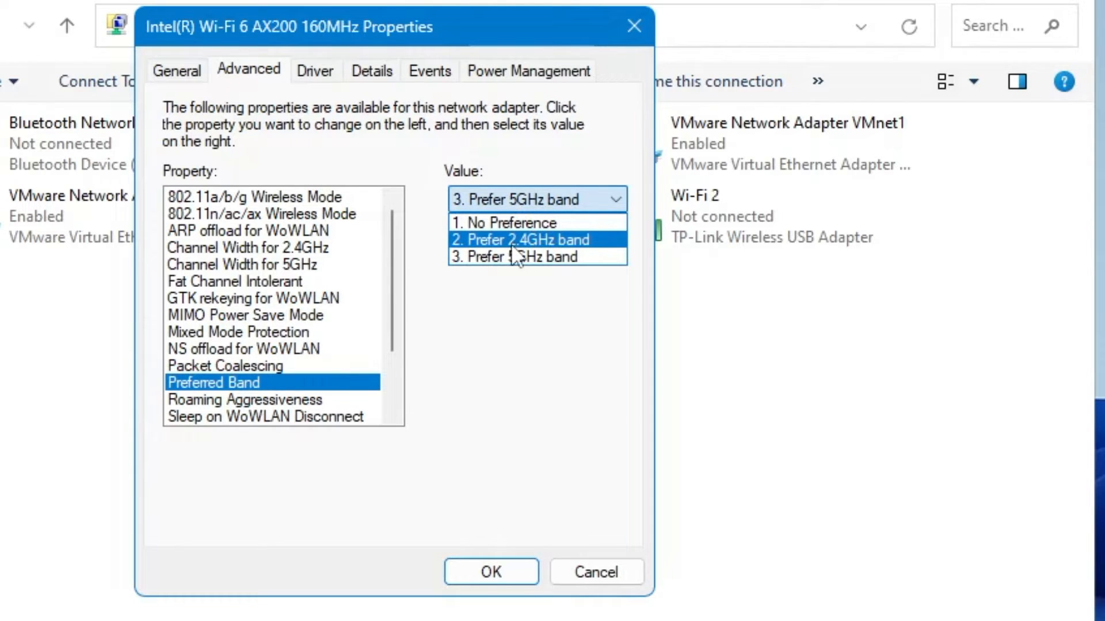
pyautogui.click(520, 239)
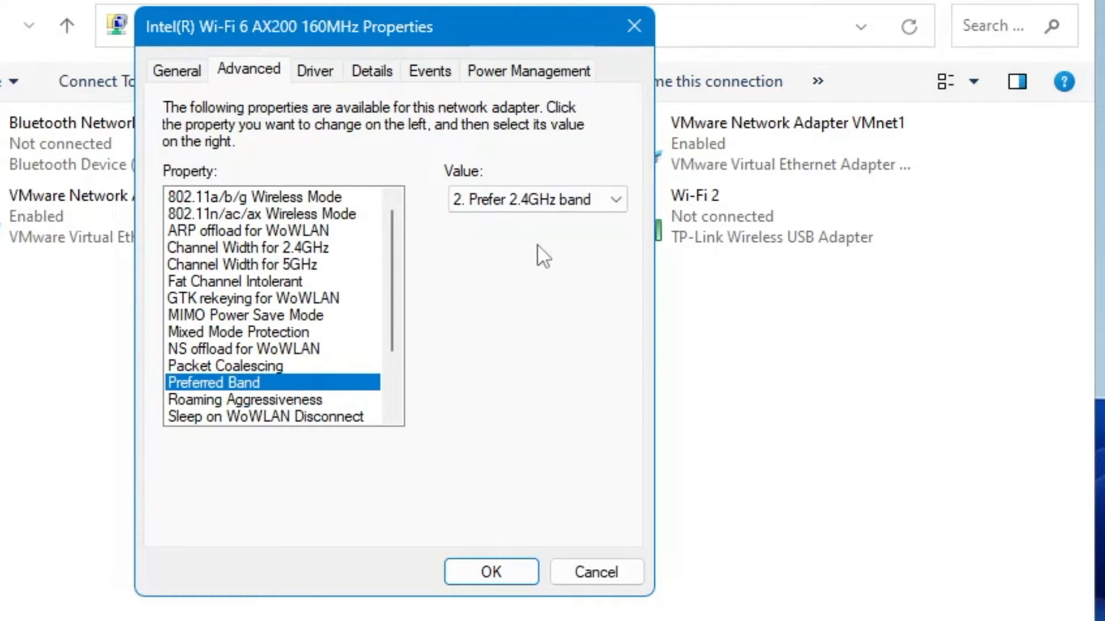
pyautogui.click(614, 199)
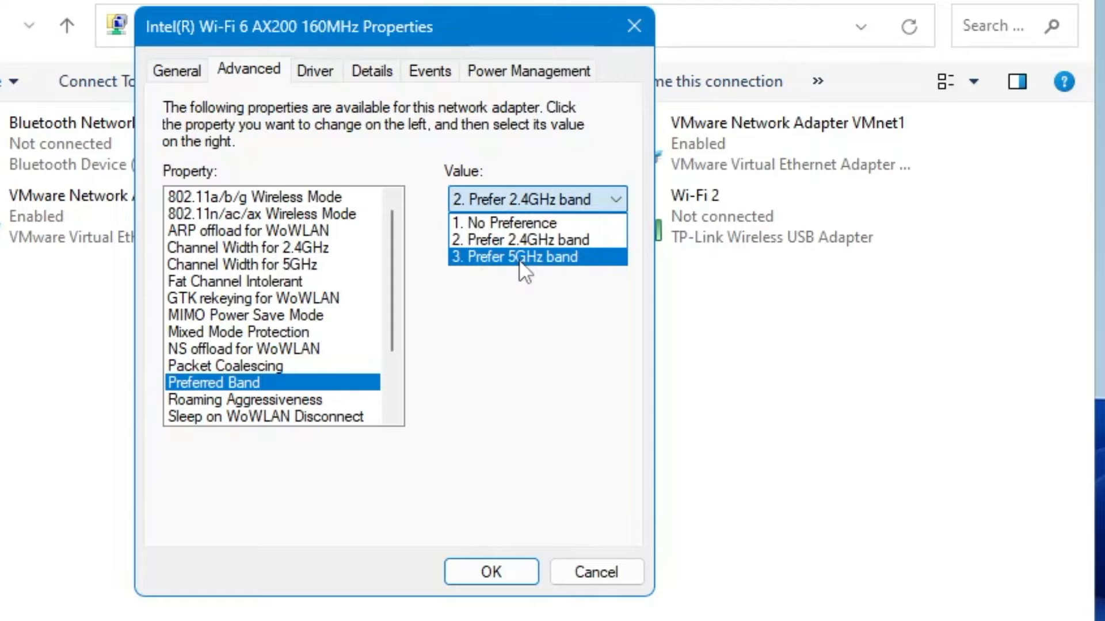
pyautogui.click(515, 256)
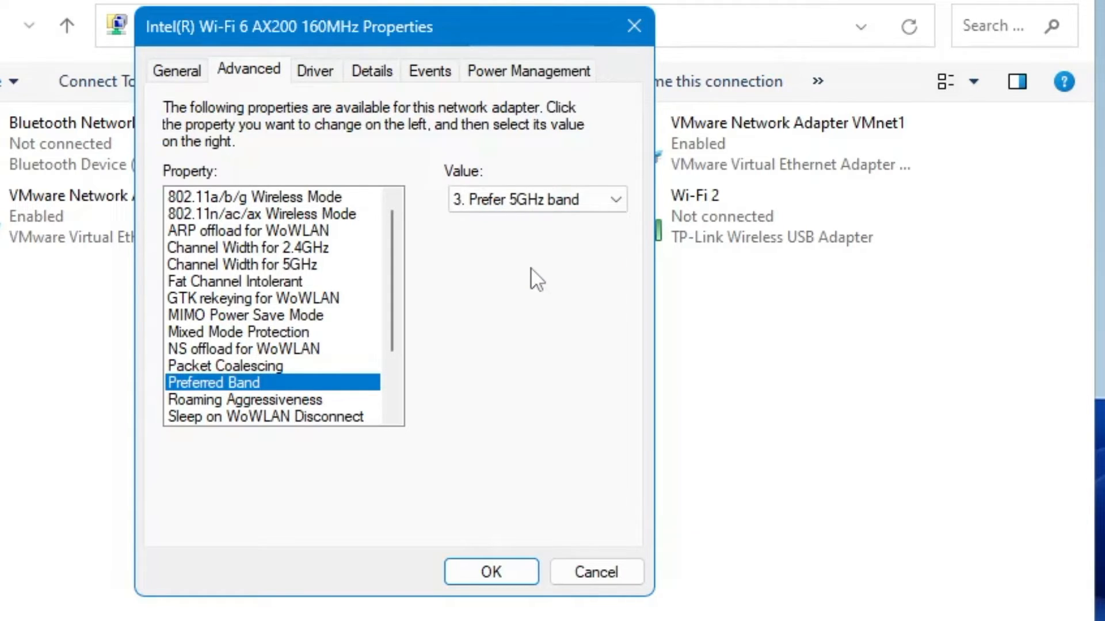
pyautogui.click(491, 572)
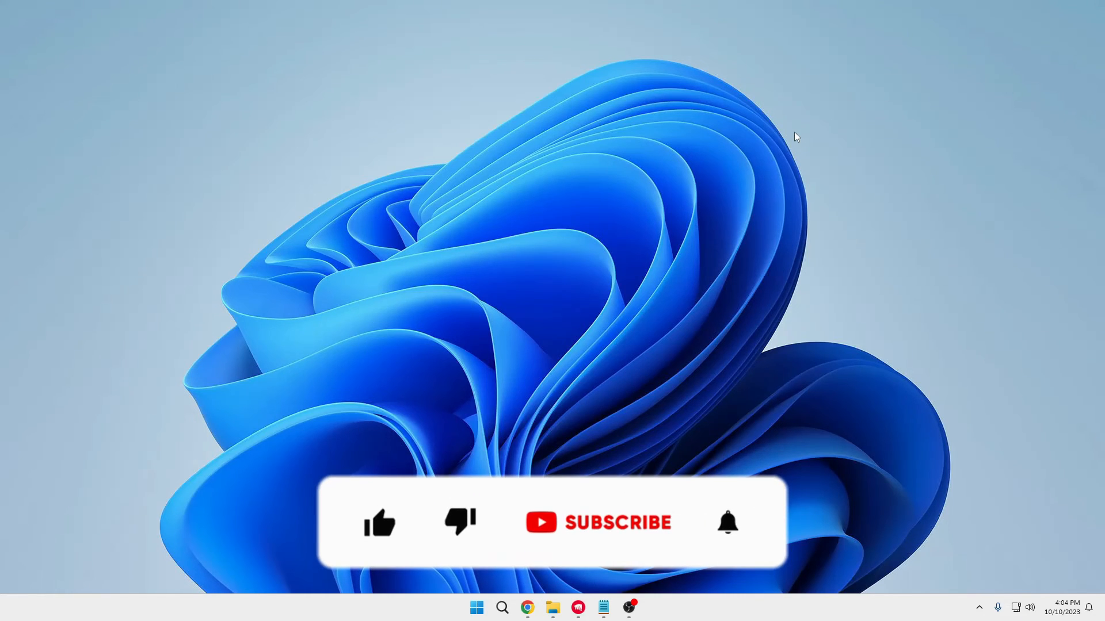
pyautogui.click(378, 522)
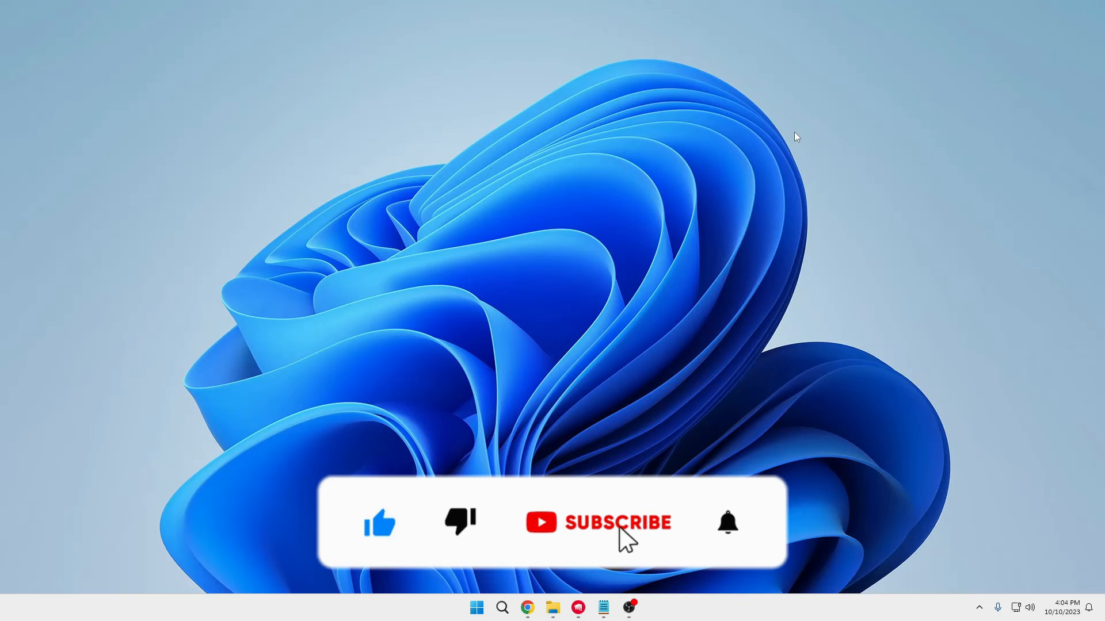